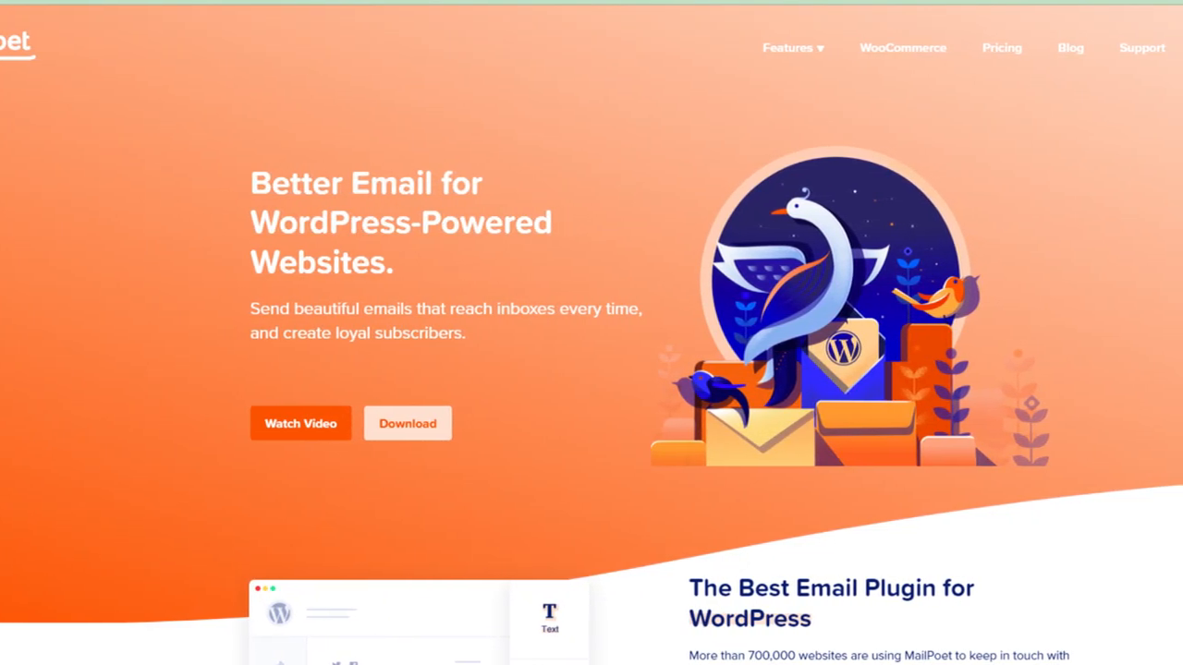
Step: Cancel the Starter - 1,000 plan via Manage Subscription and confirm 'Yes, cancel my subscription'
{"action": "left_click", "coordinate": [1141, 48]}
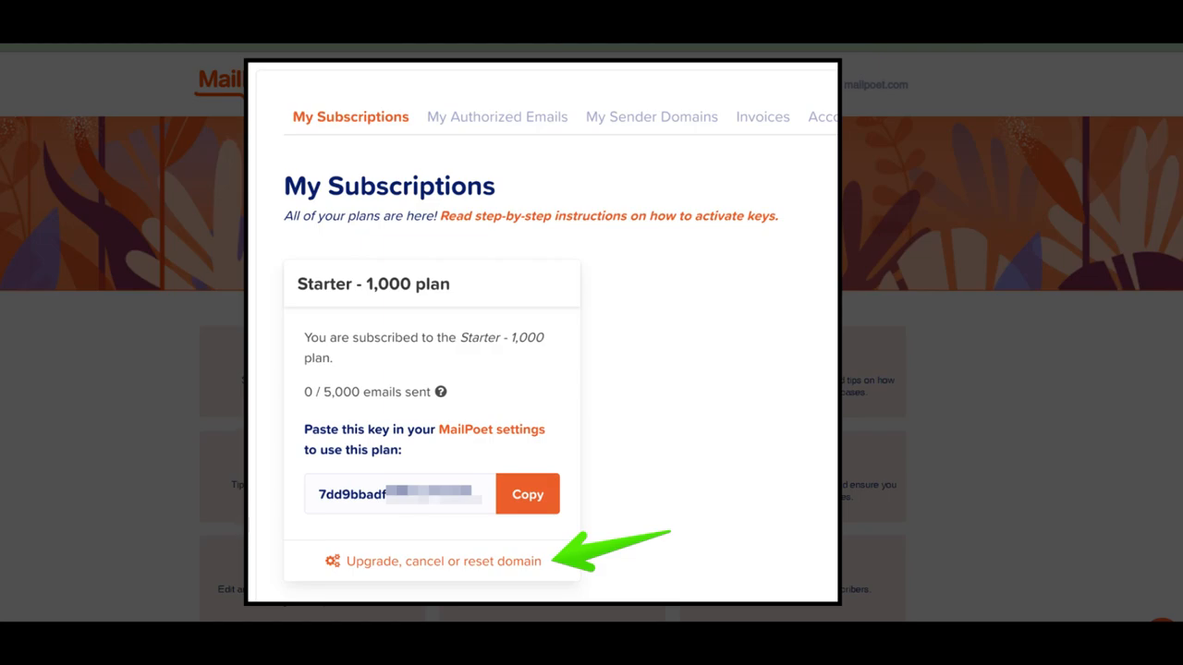
{"action": "left_click", "coordinate": [436, 562]}
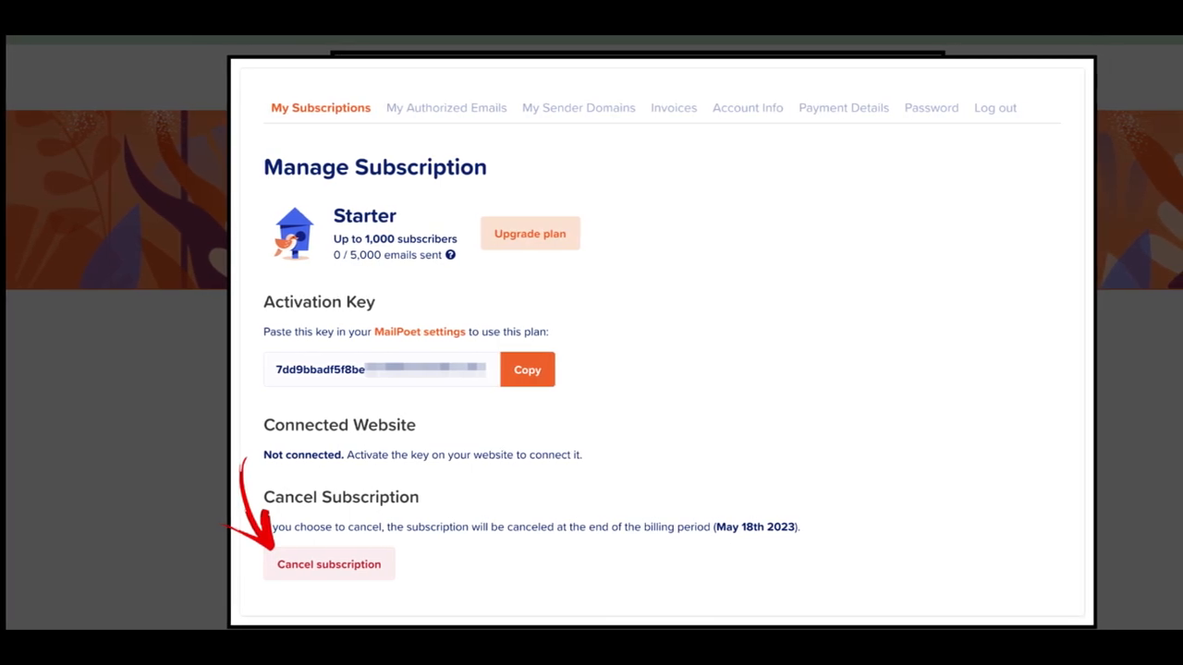
{"action": "left_click", "coordinate": [329, 564]}
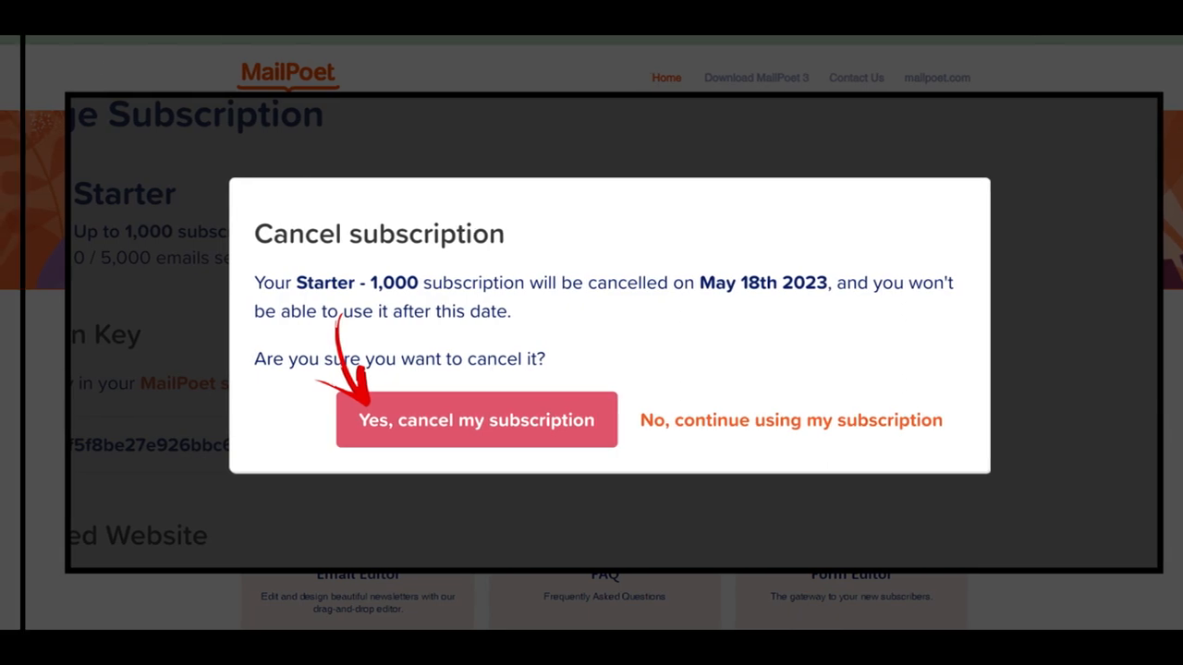
{"action": "left_click", "coordinate": [477, 420]}
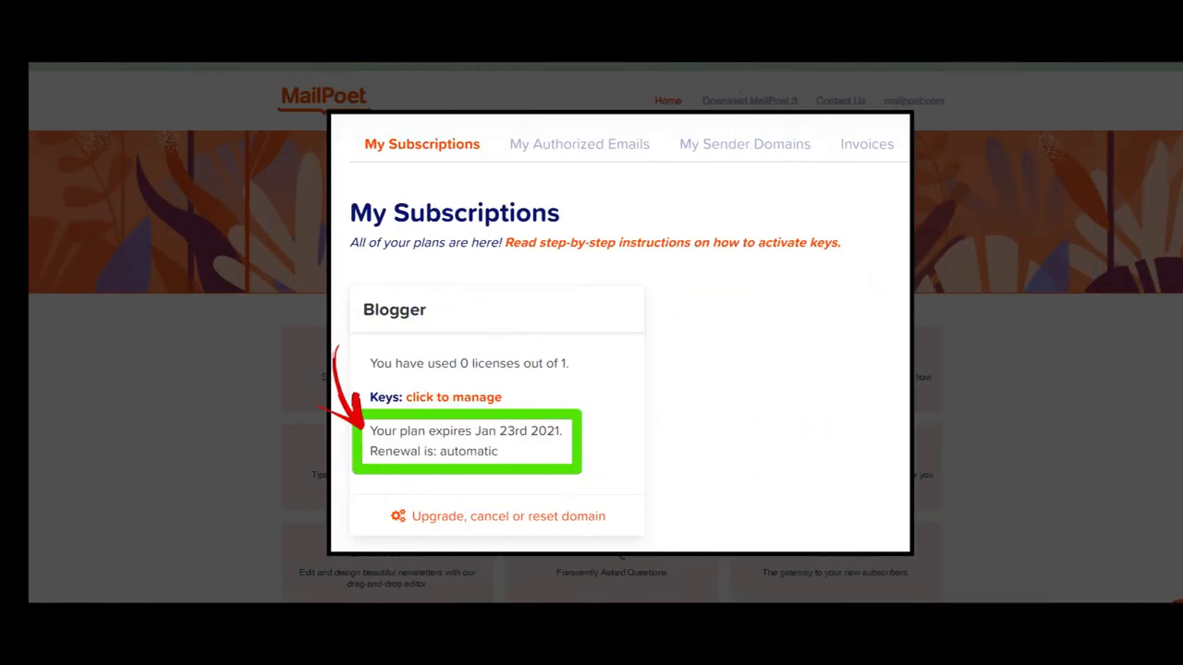